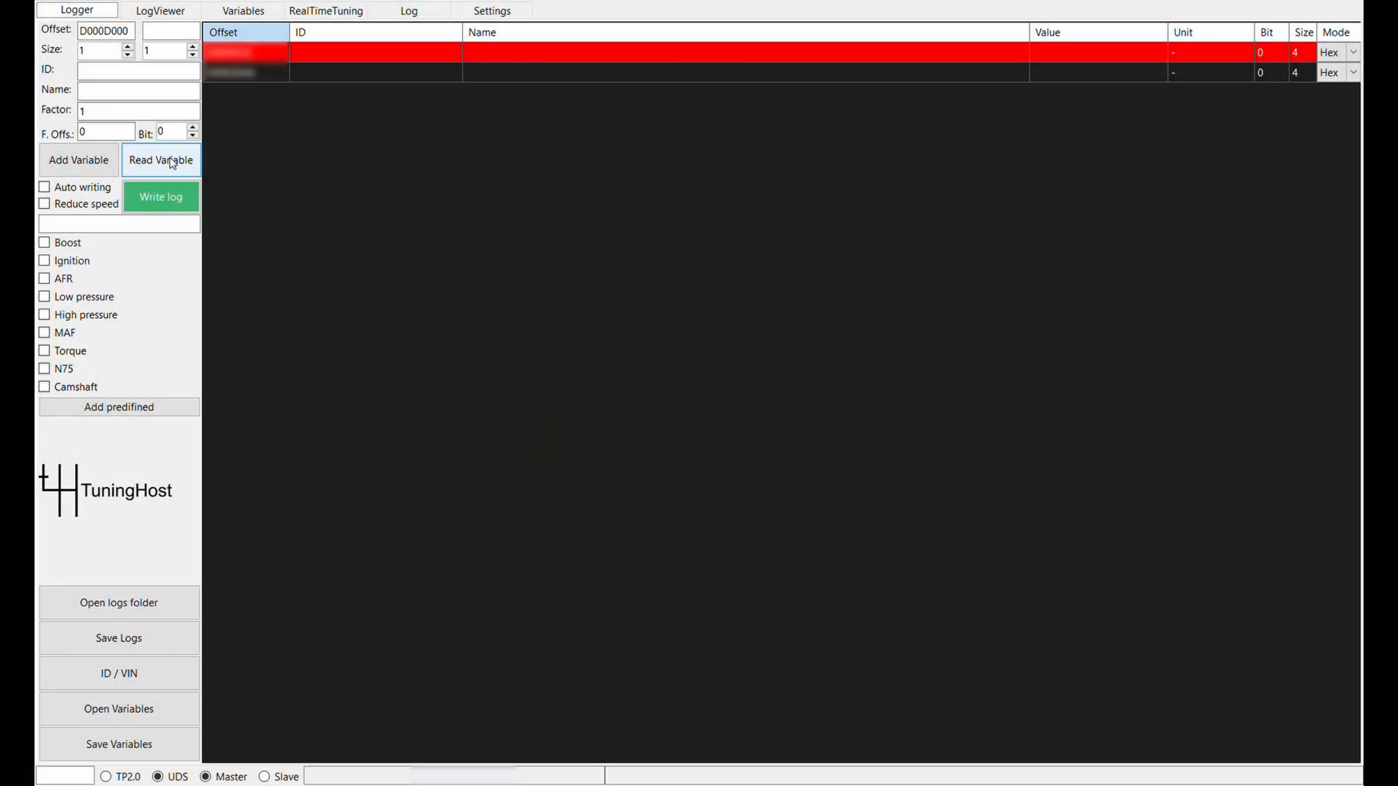
Open the TC1796 EEPROM dump and scroll through its data in the hex view.
{"action": "left_click", "coordinate": [161, 160]}
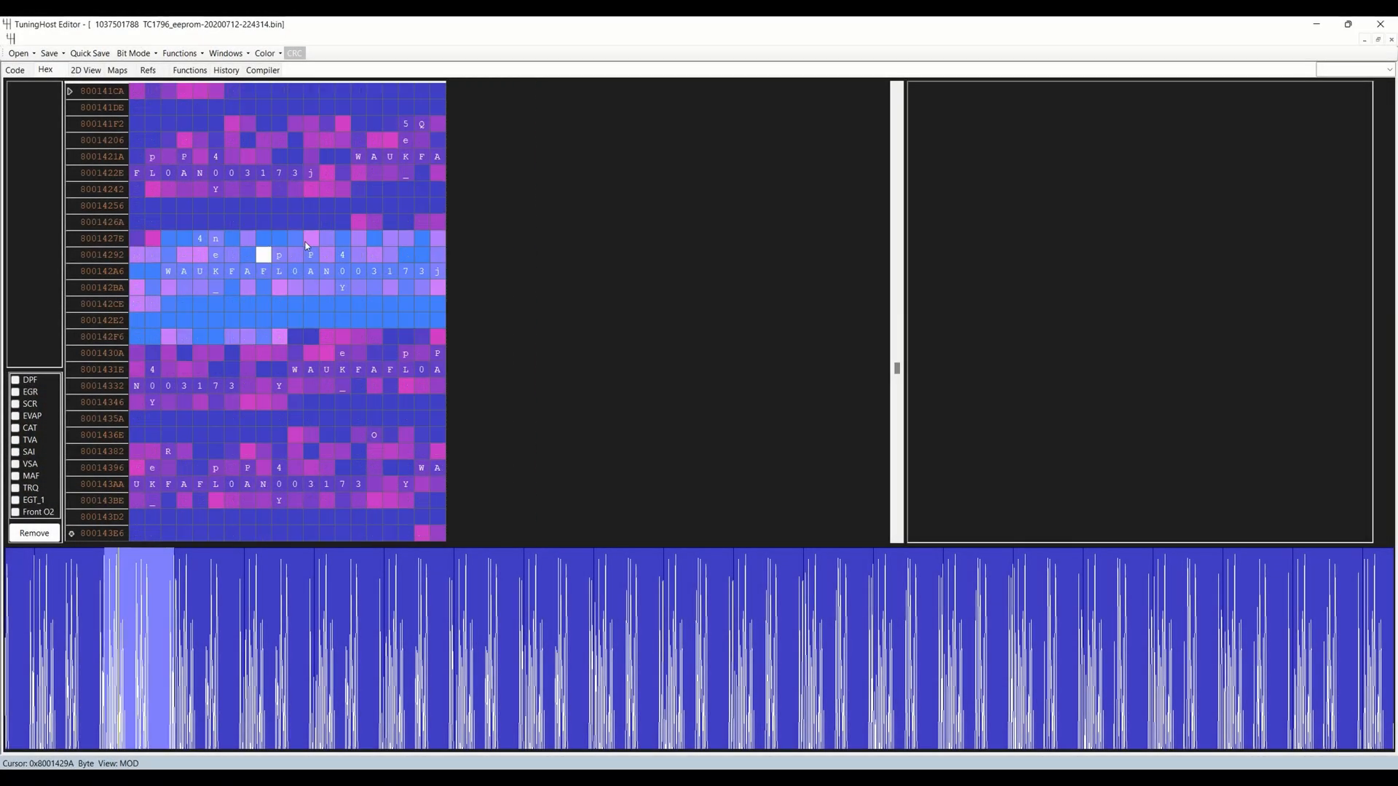
{"action": "scroll", "scroll_direction": "down", "scroll_amount": 3}
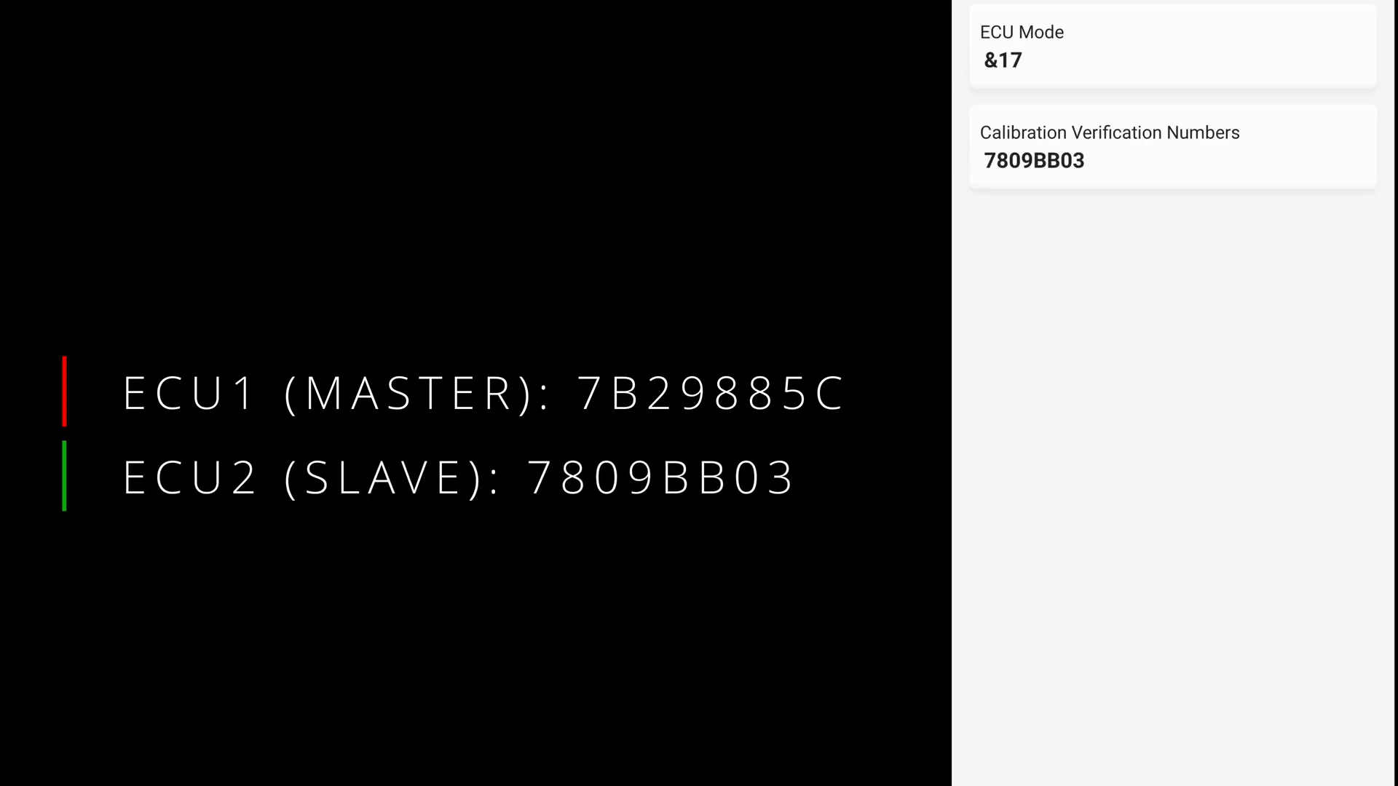
{"action": "scroll", "scroll_direction": "down", "scroll_amount": 3}
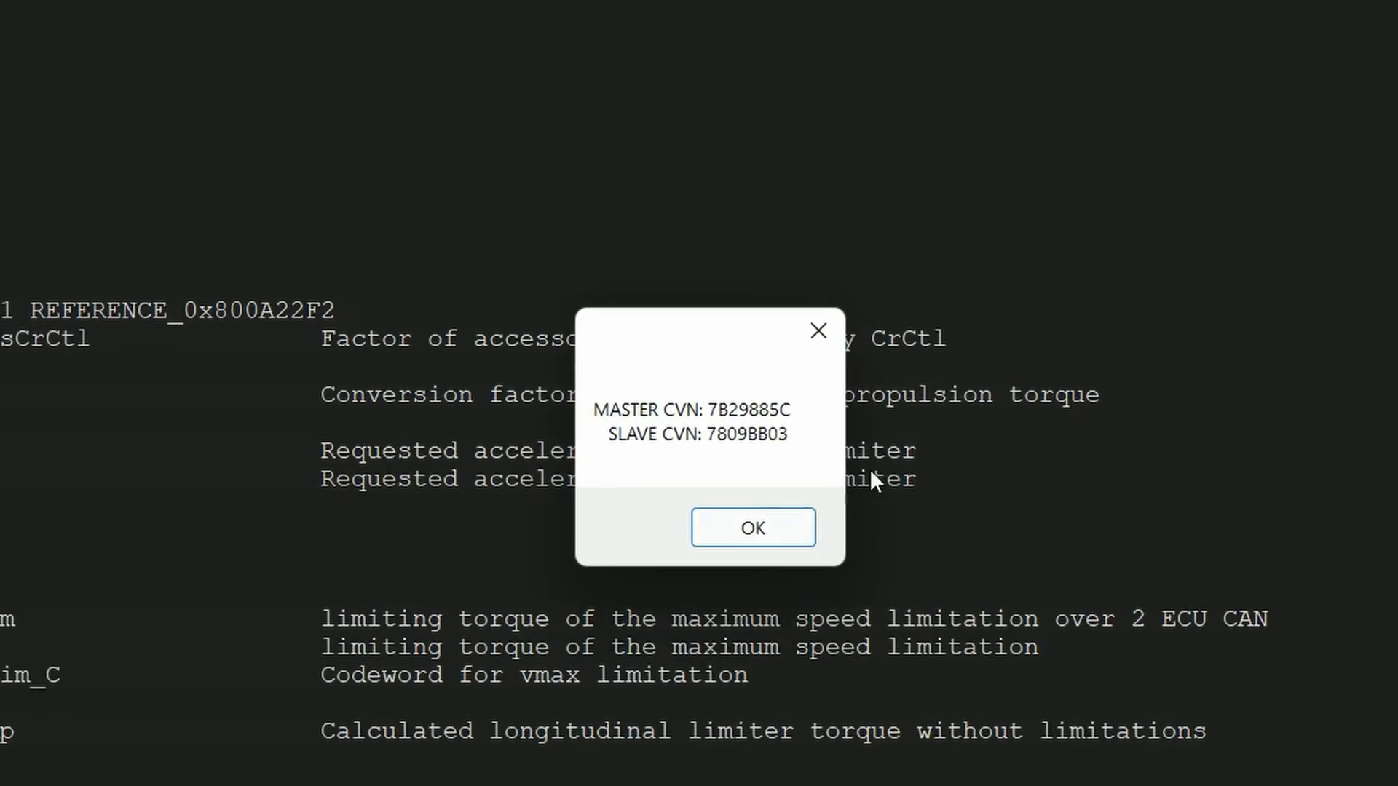
{"action": "mouse_move", "coordinate": [788, 465]}
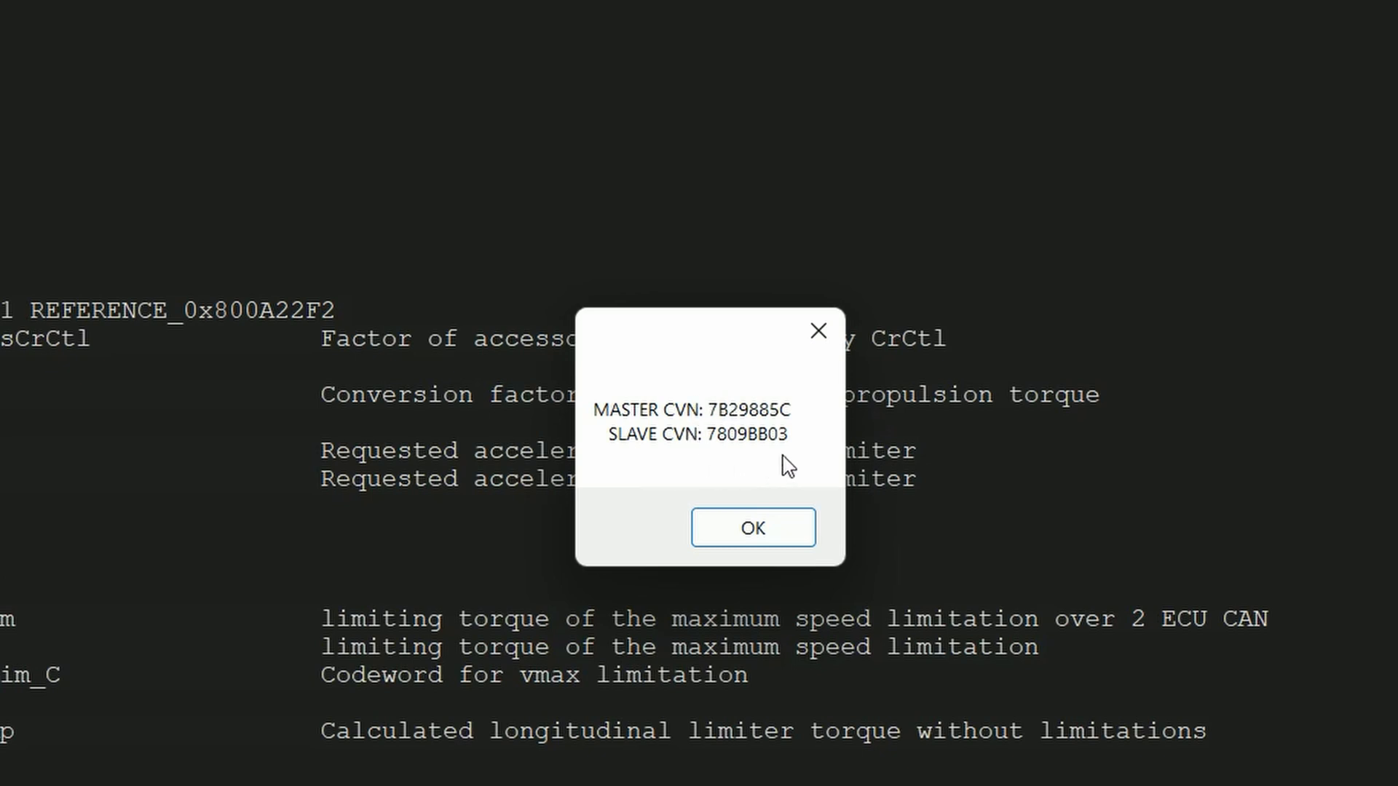
Run the CVN calculation to show master 7B29885C and slave 7809BB03.
{"action": "left_click", "coordinate": [752, 527]}
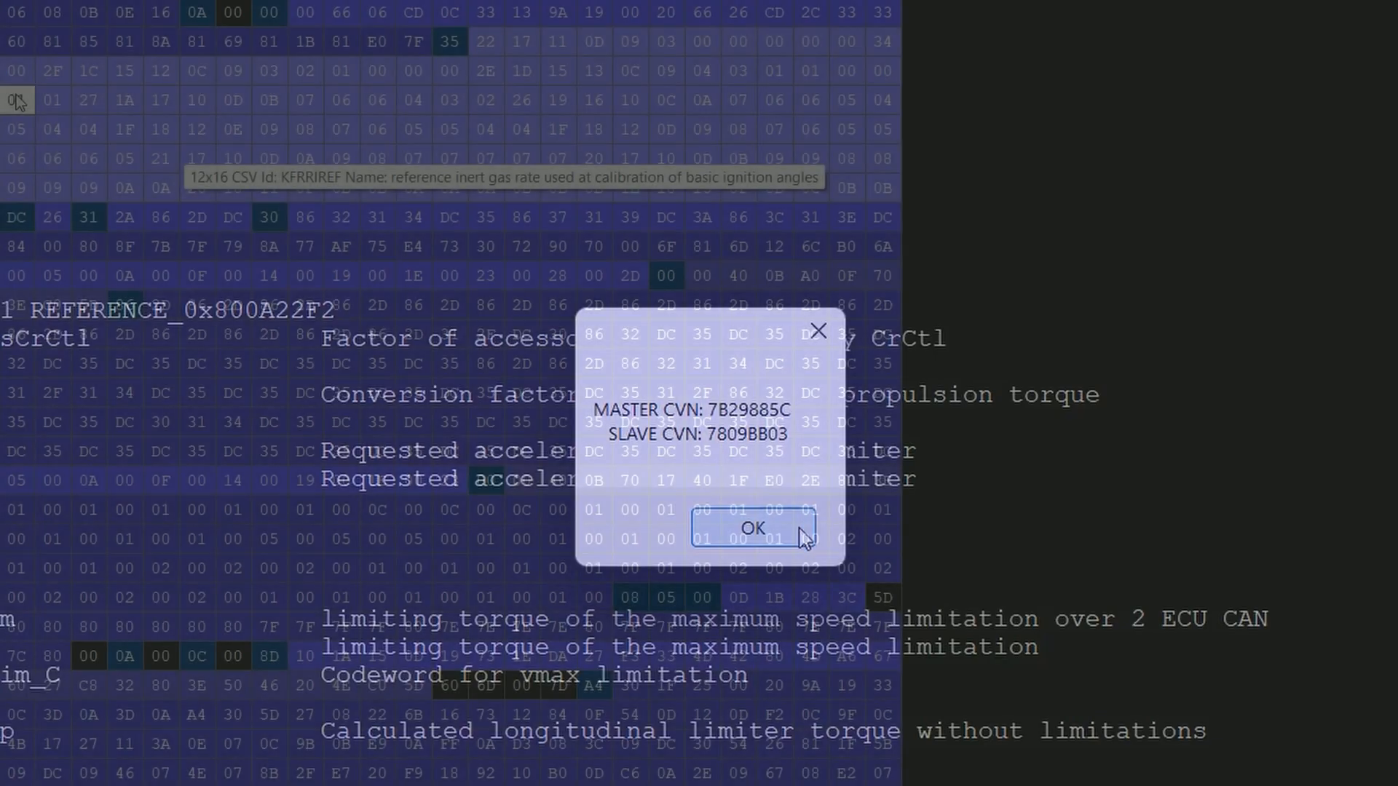
Dismiss the CVN results dialog.
{"action": "left_click", "coordinate": [751, 528]}
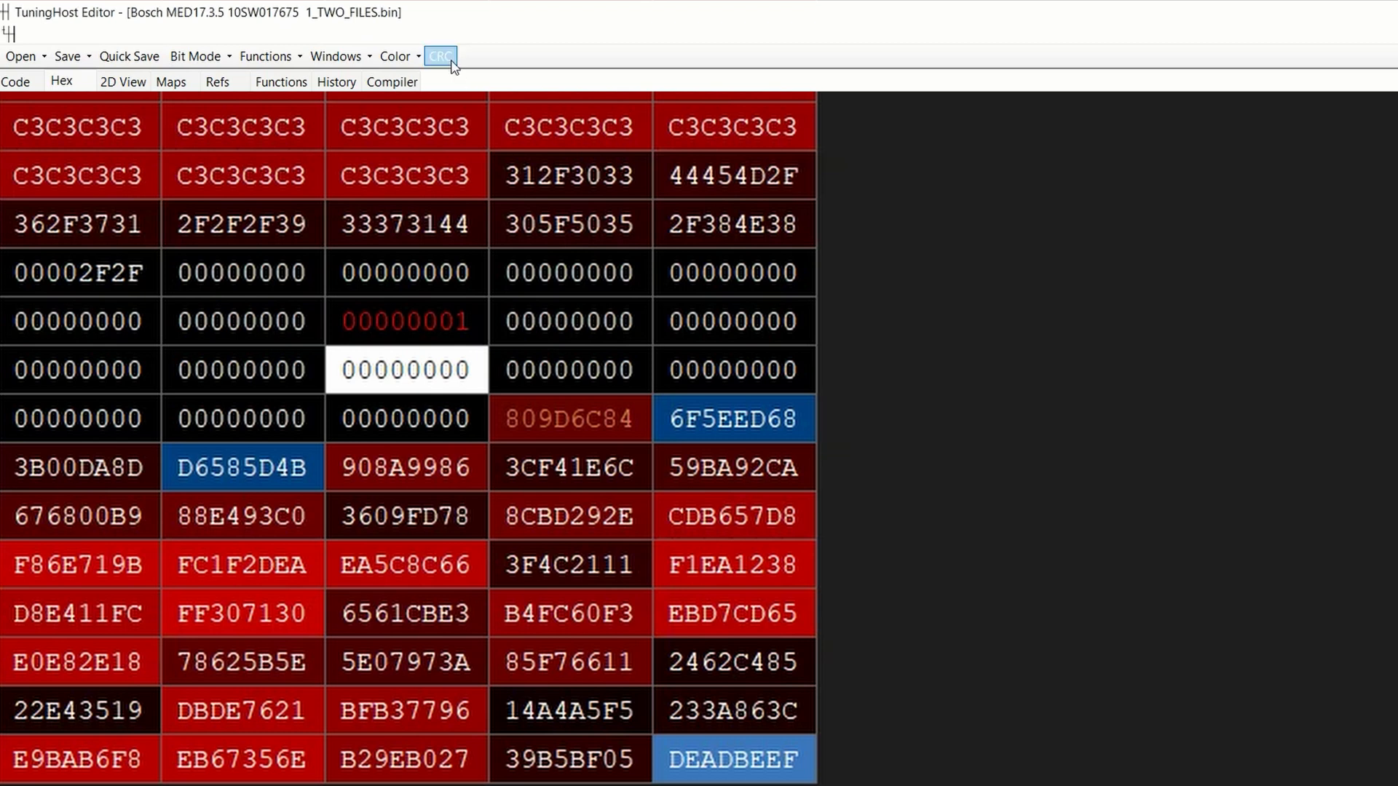
Correct the checksum to AF449247 and fill three adjacent values with 00000434.
{"action": "left_click", "coordinate": [440, 55]}
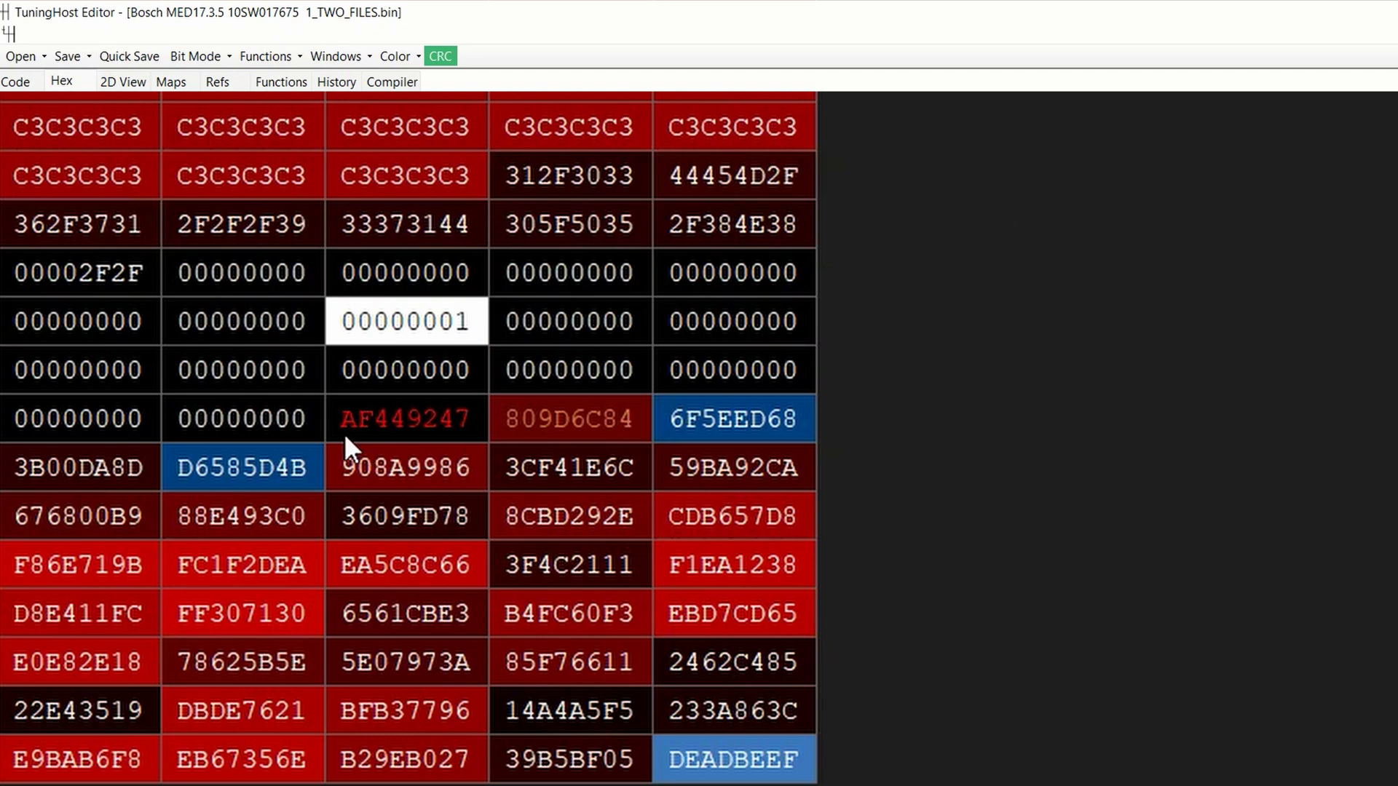
{"action": "mouse_move", "coordinate": [490, 432]}
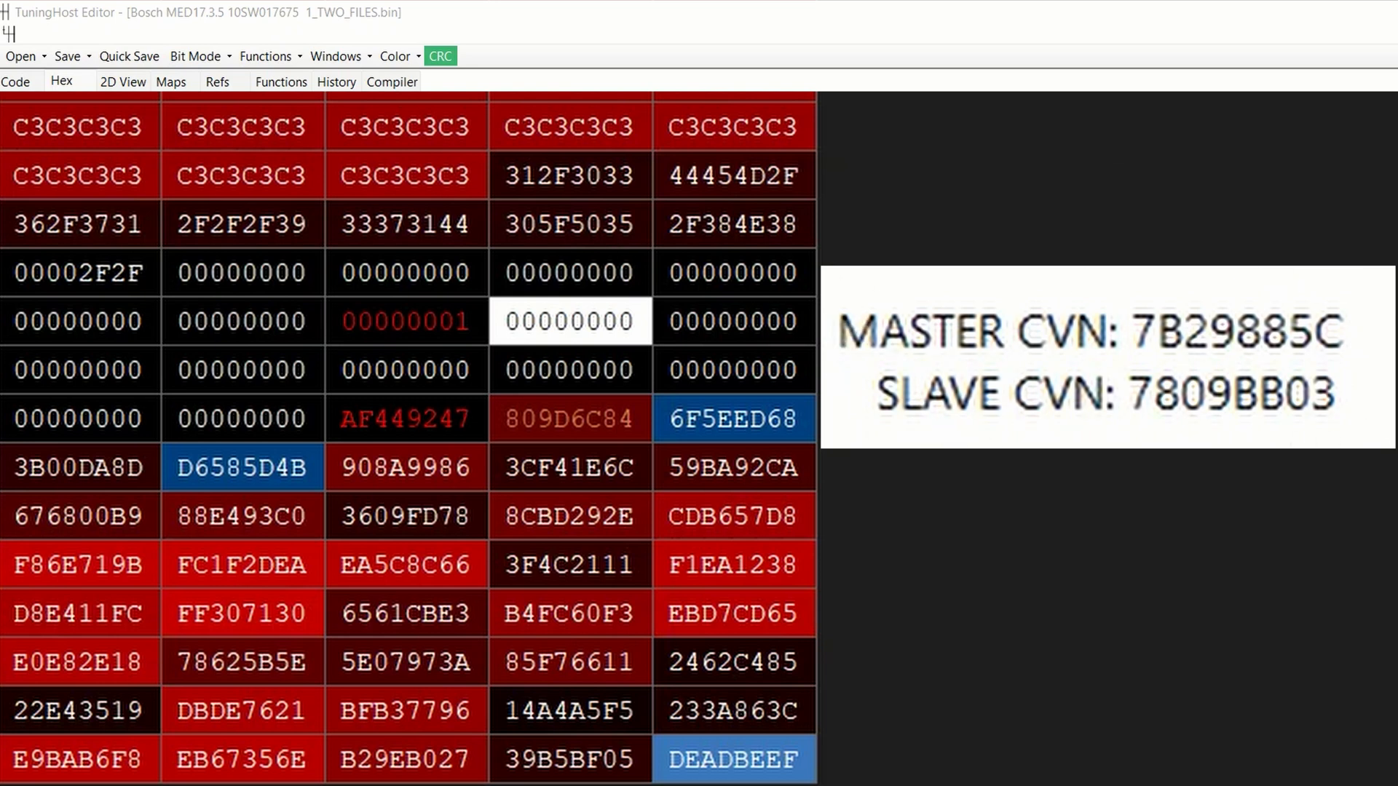
{"action": "left_click", "coordinate": [569, 321]}
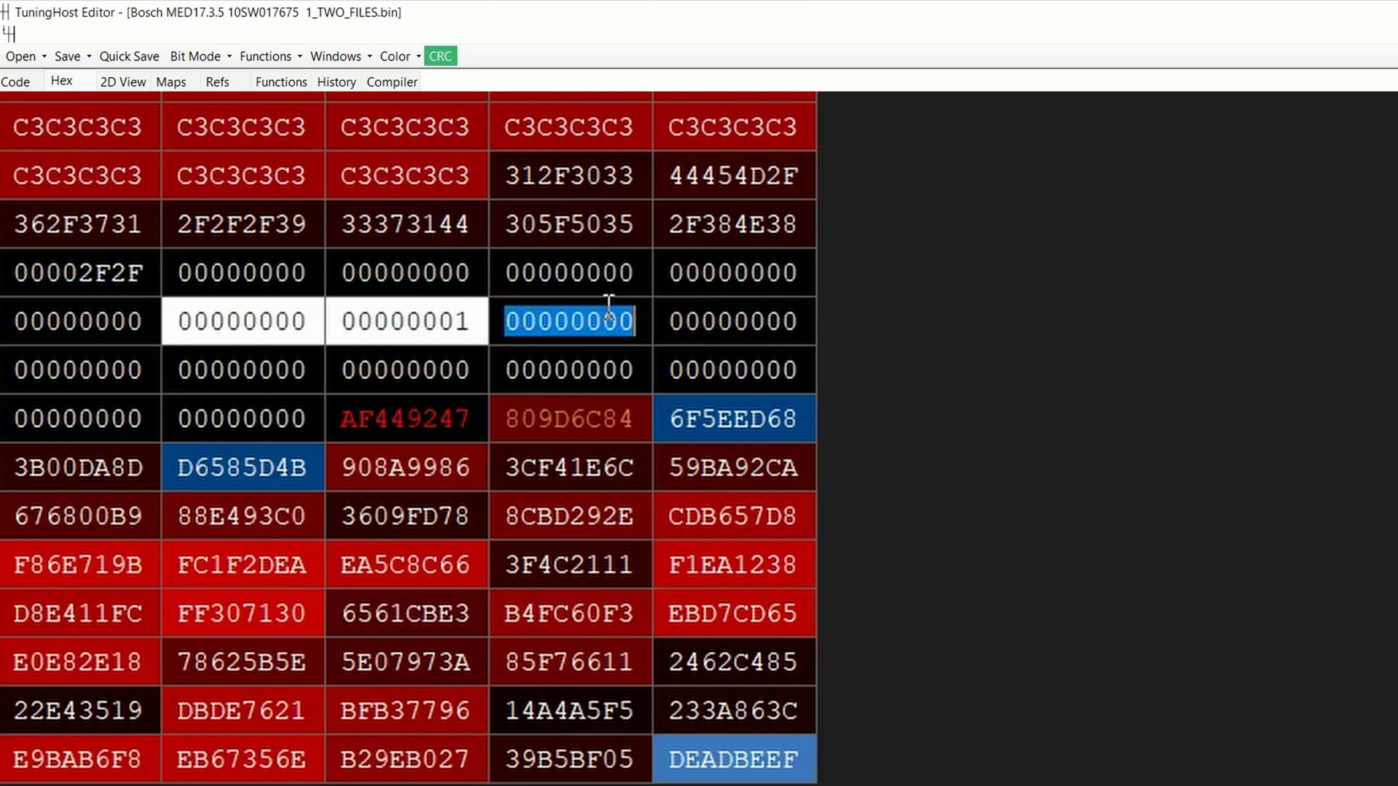
{"action": "left_click", "coordinate": [440, 55]}
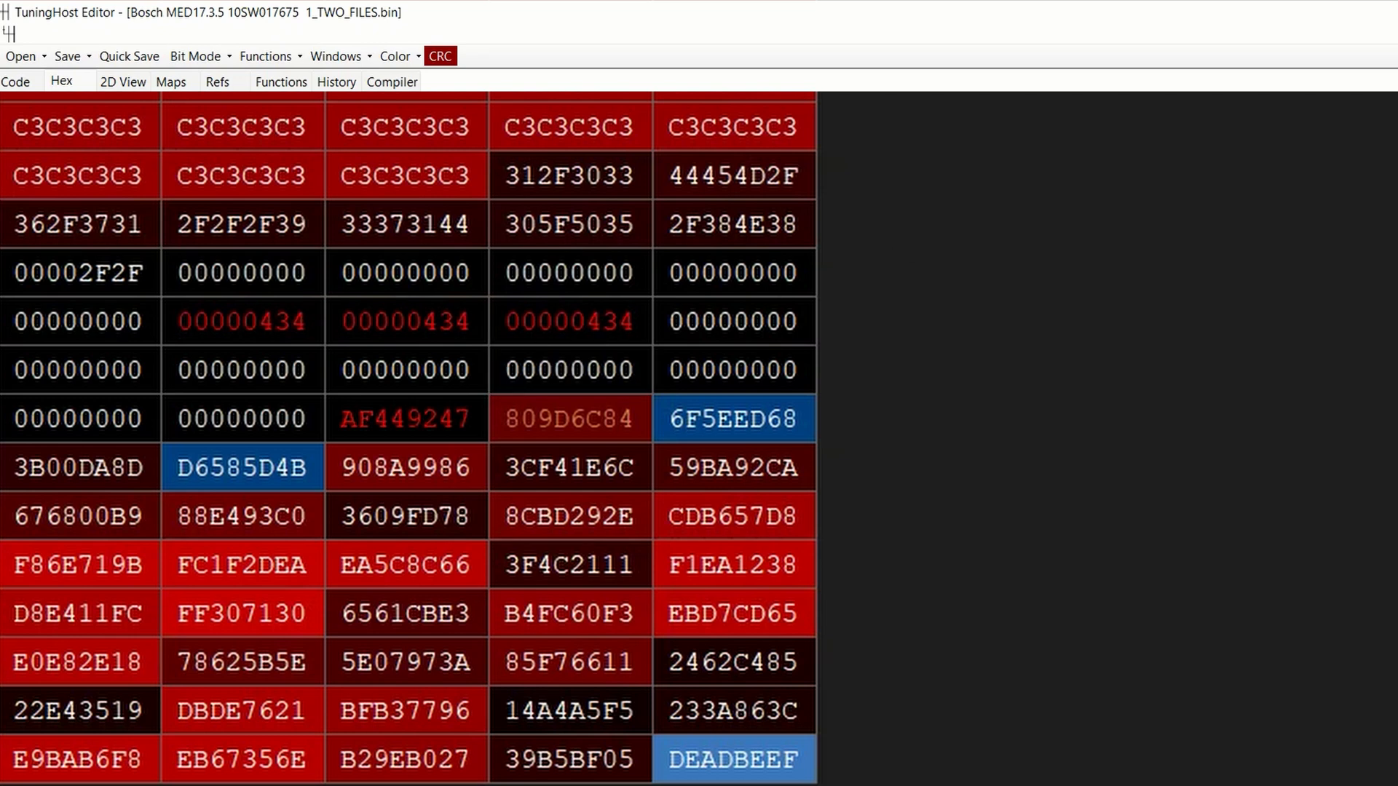